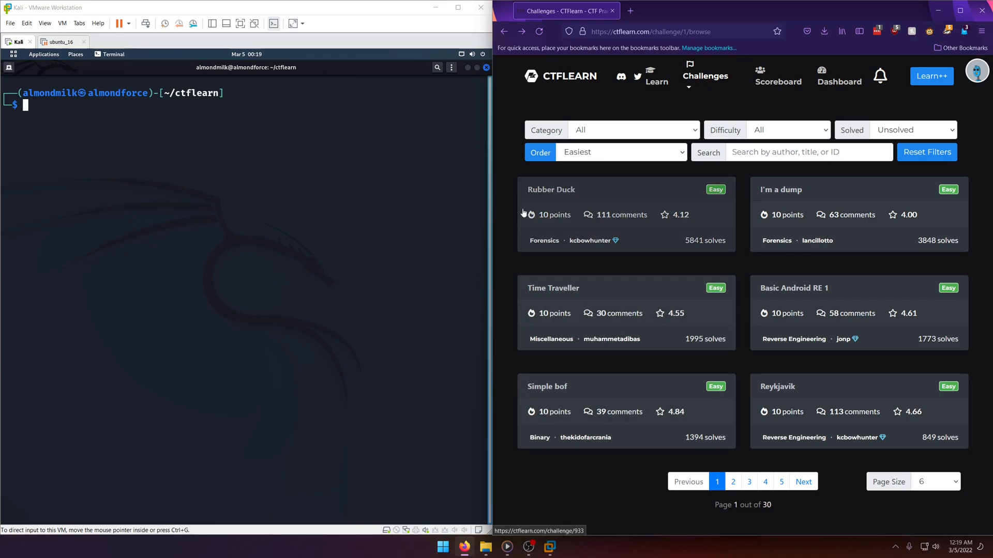
pyautogui.moveTo(596, 192)
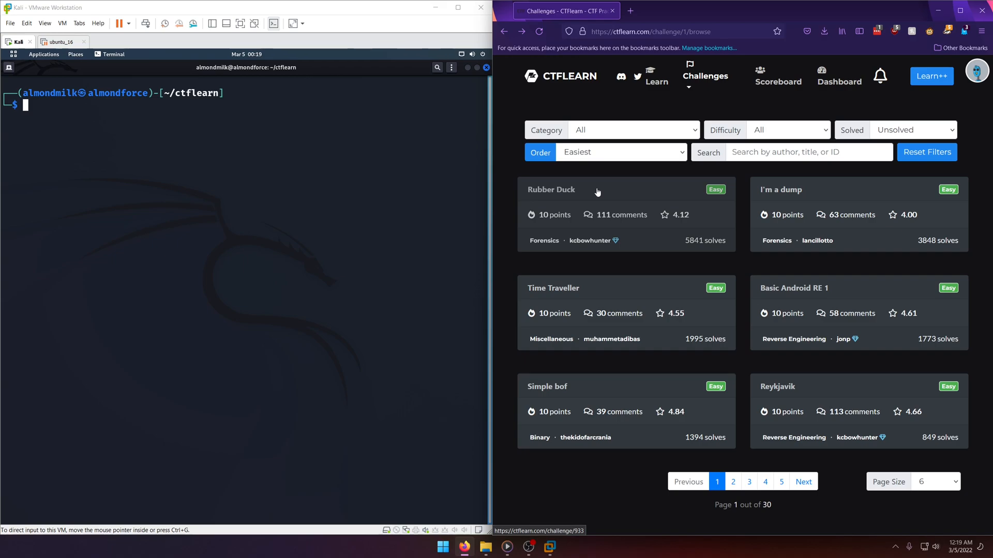
pyautogui.moveTo(599, 203)
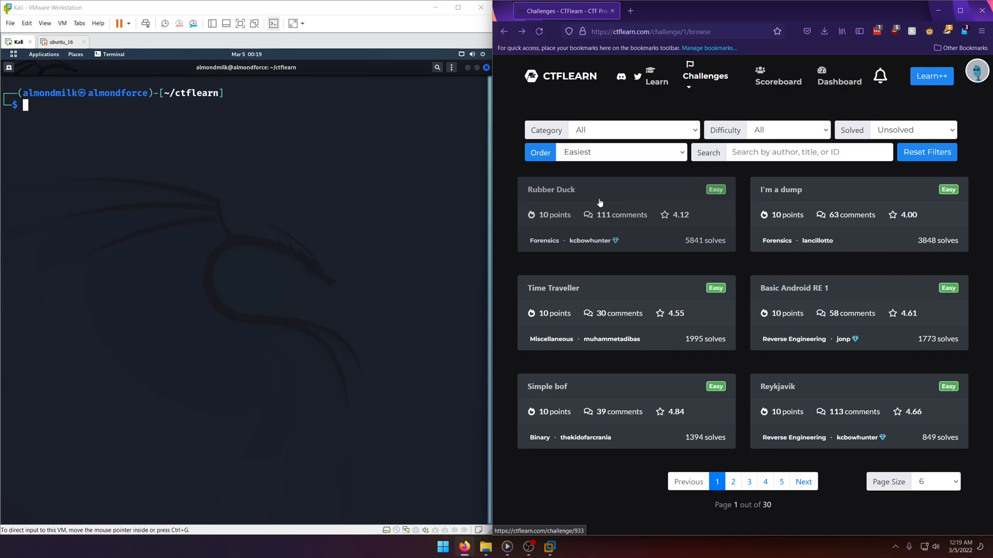
pyautogui.moveTo(535, 245)
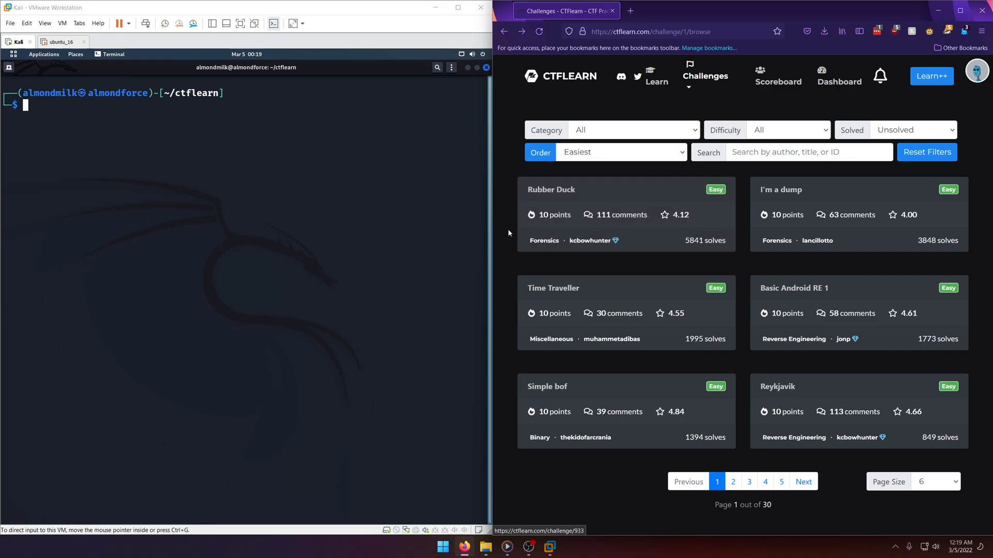
pyautogui.moveTo(535, 244)
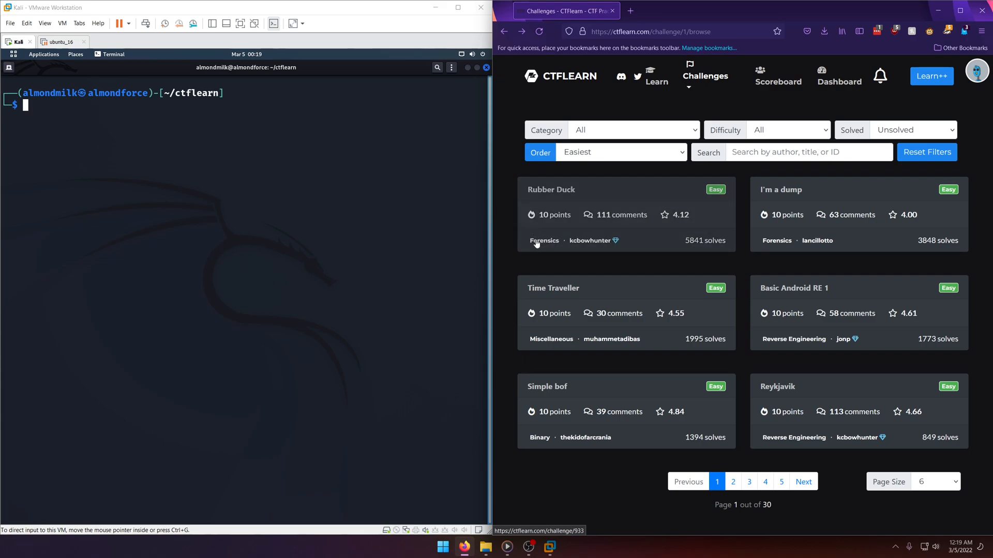
pyautogui.moveTo(607, 212)
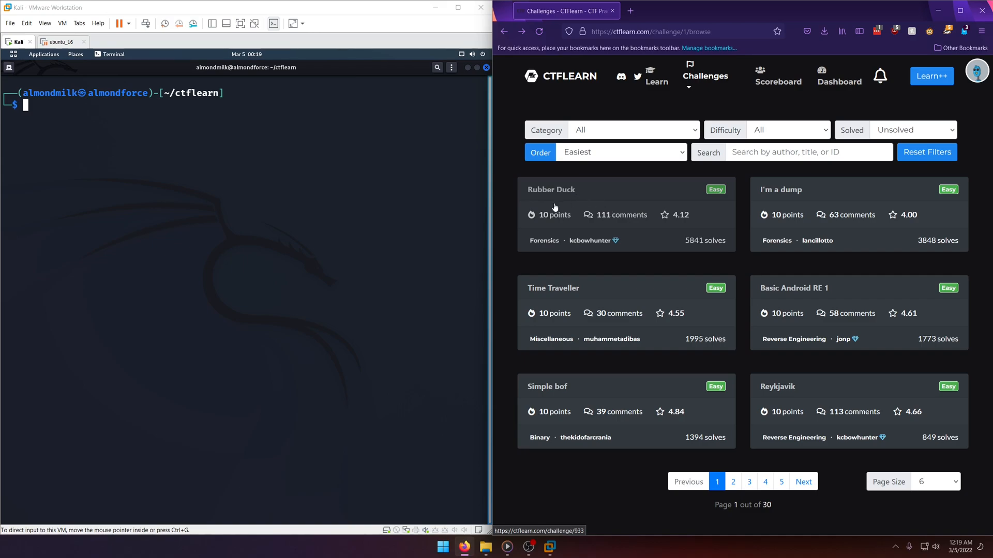
pyautogui.moveTo(599, 201)
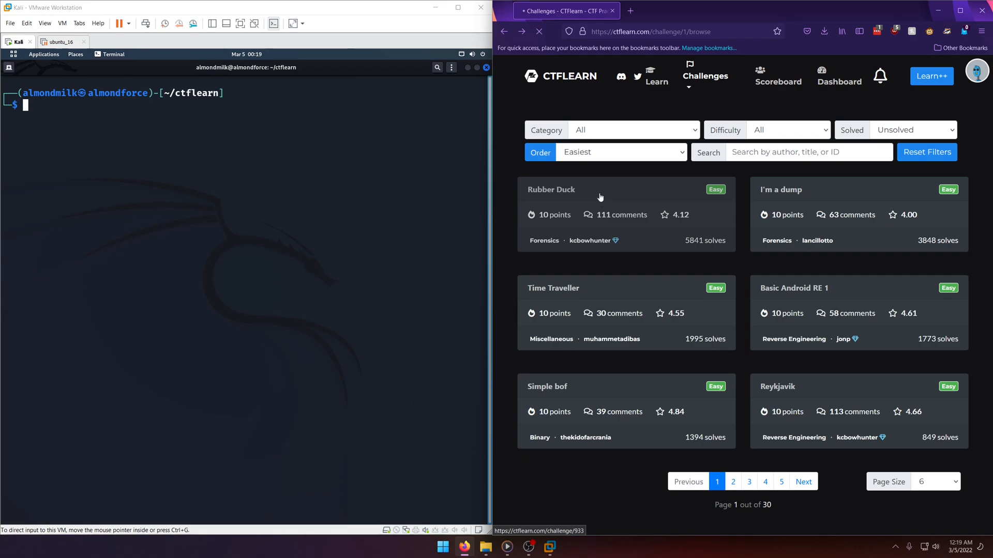
# Step: Enter the Rubber Duck challenge and download its RubberDuck.jpg file
pyautogui.click(550, 189)
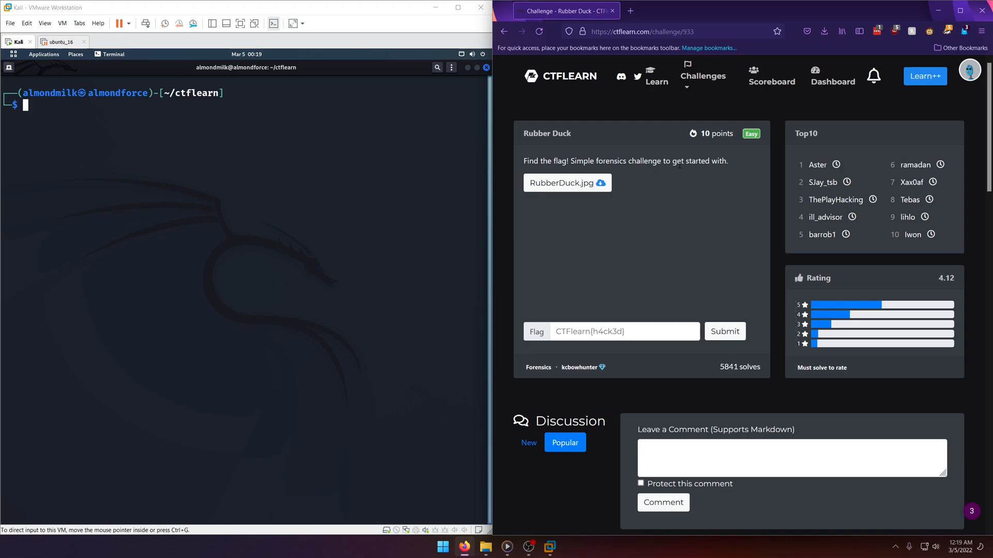
pyautogui.moveTo(662, 183)
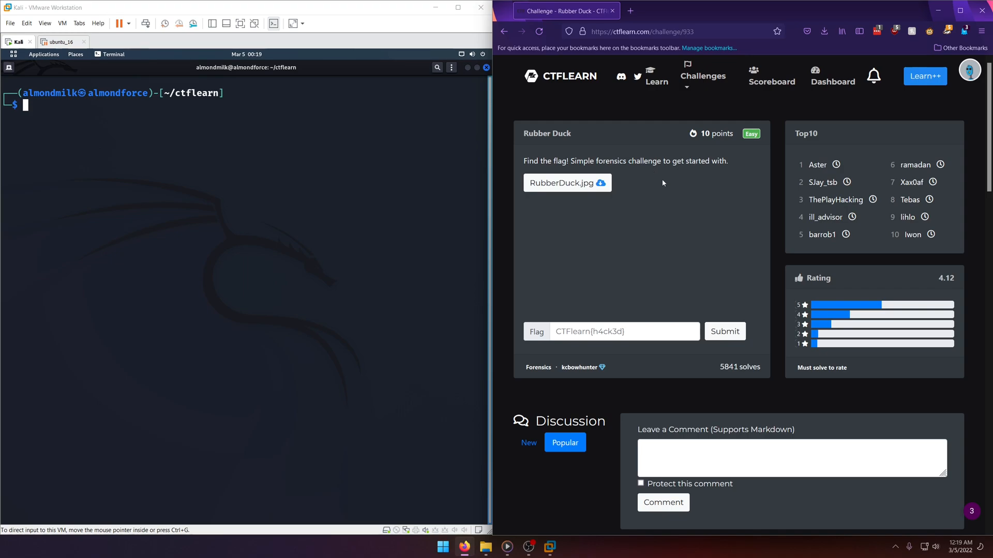
pyautogui.moveTo(678, 207)
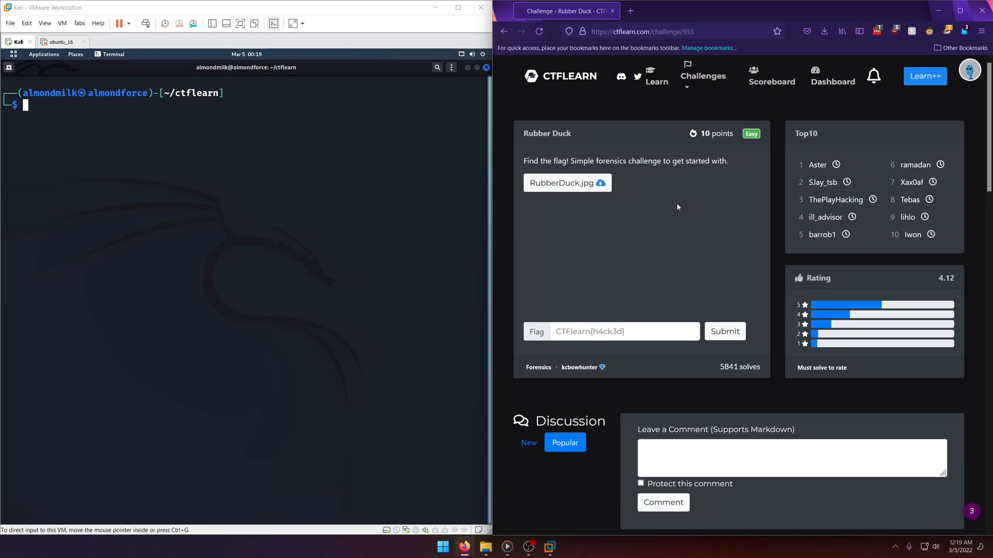
pyautogui.click(566, 183)
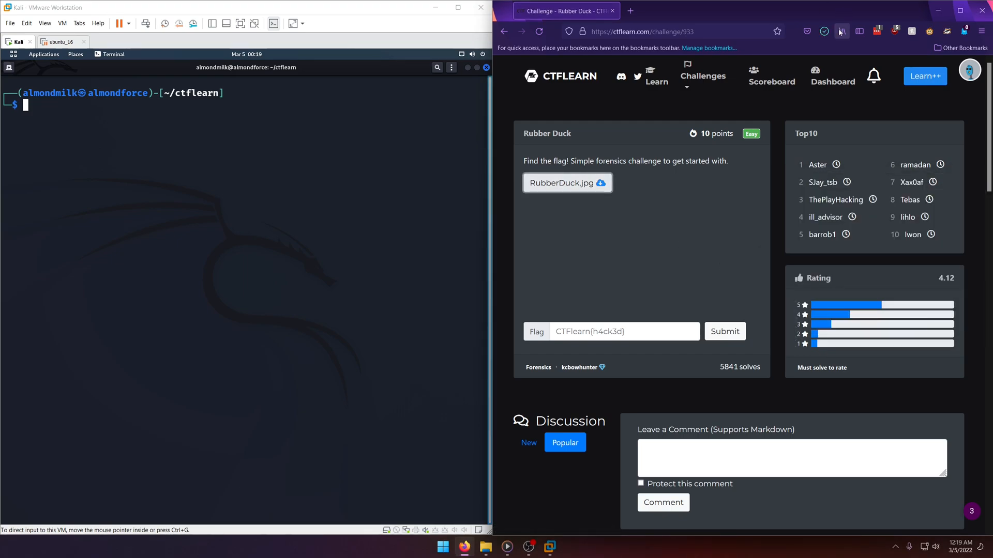
pyautogui.click(485, 546)
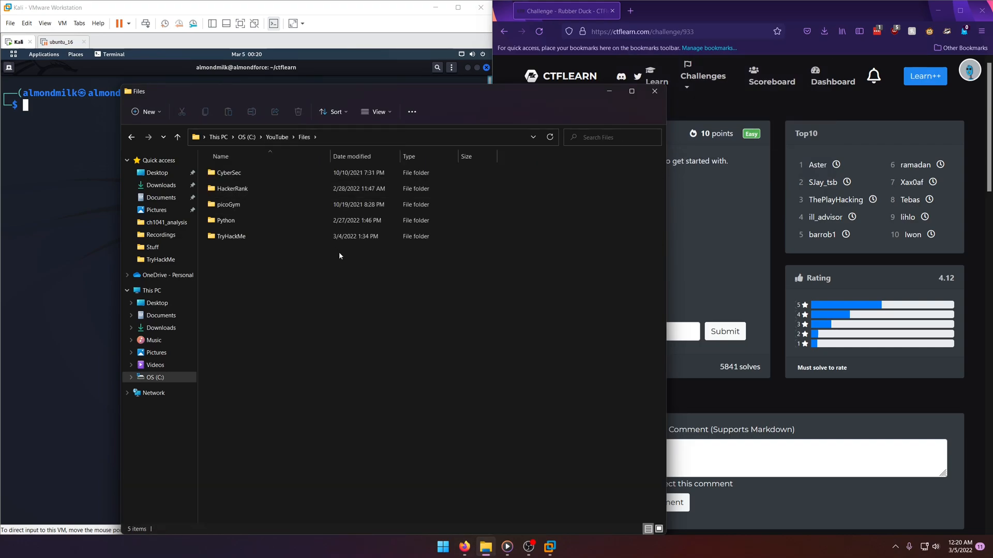
# Step: Move RubberDuck.jpg into ctflearn\rubber_duck and view the picture in Photos
pyautogui.rightClick(339, 256)
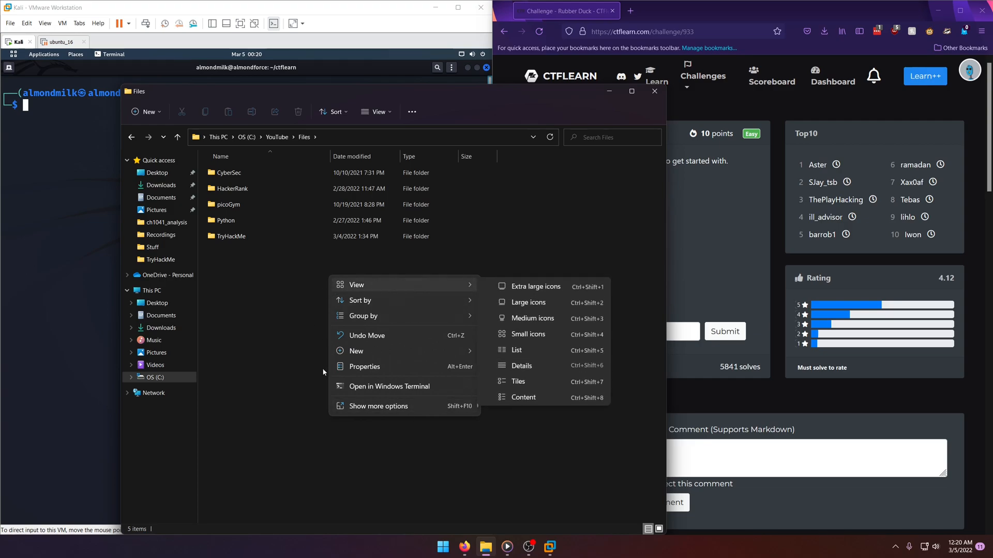
pyautogui.moveTo(378, 378)
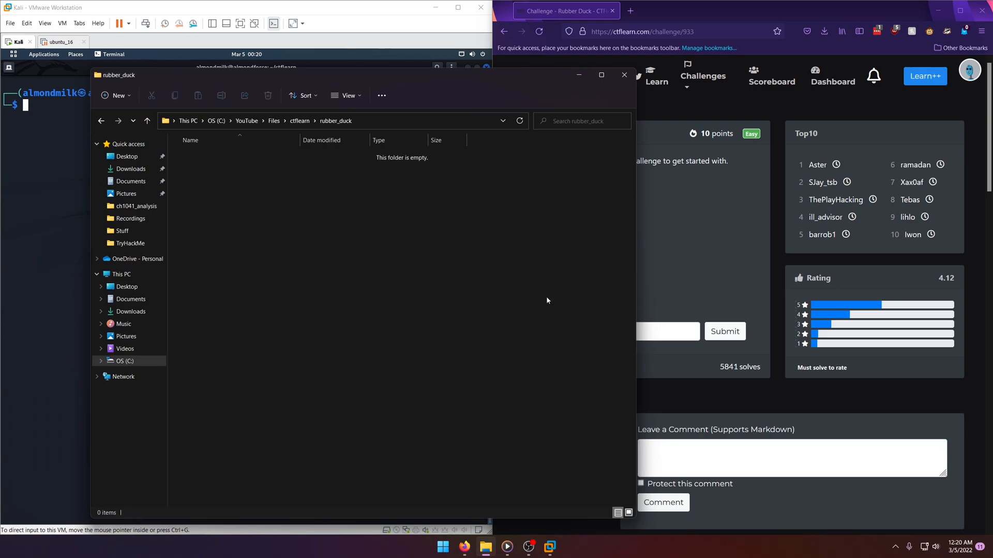
pyautogui.click(824, 31)
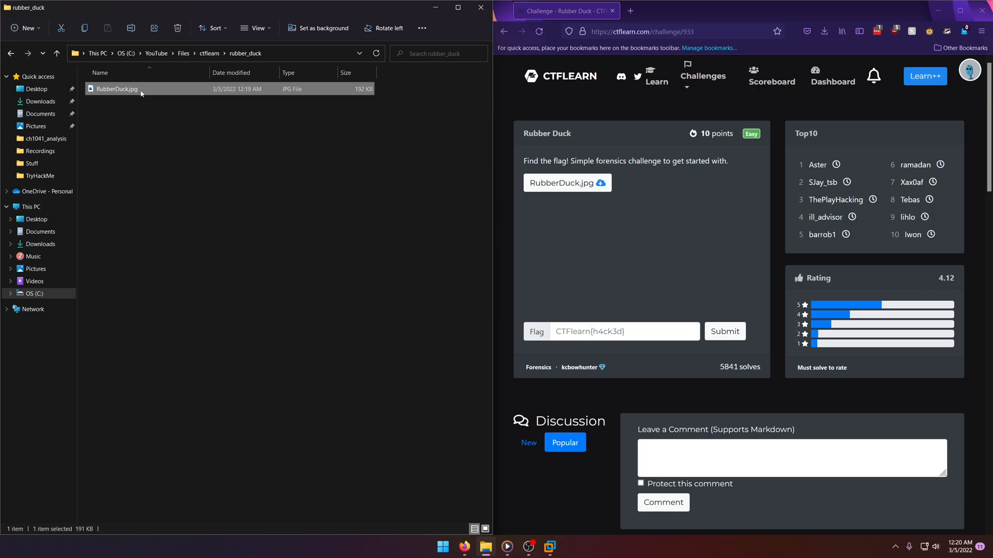
pyautogui.doubleClick(117, 89)
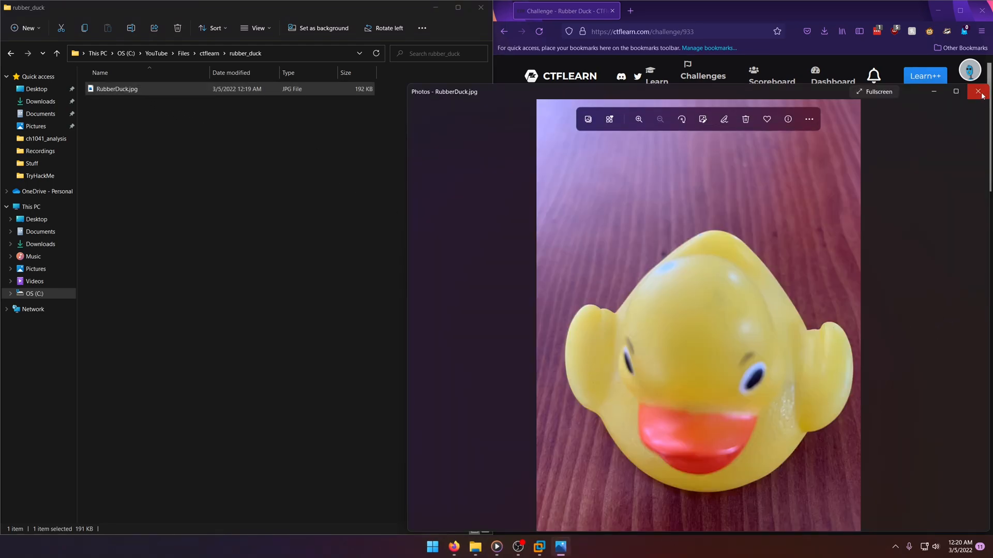
# Step: Close the rubber duck picture in Photos
pyautogui.click(981, 91)
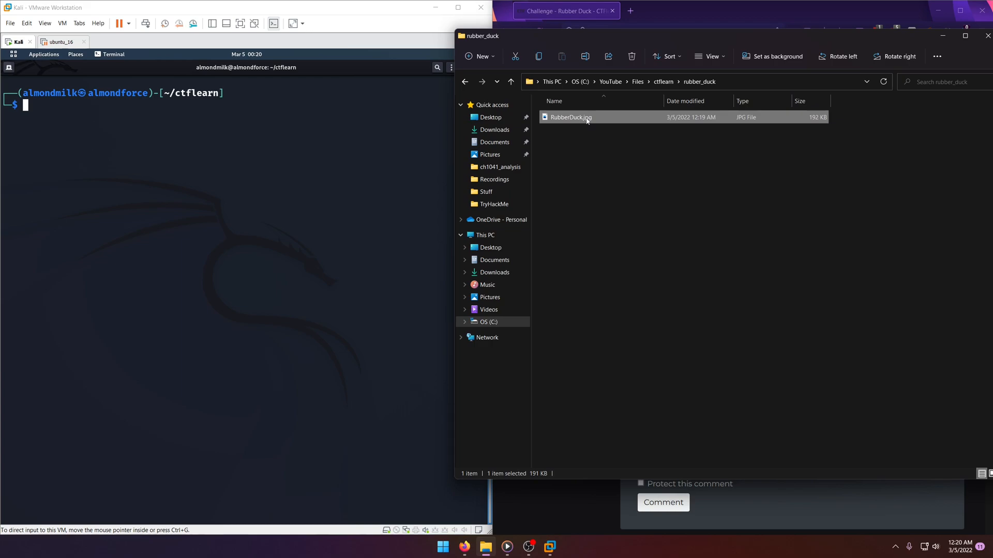
pyautogui.moveTo(579, 118)
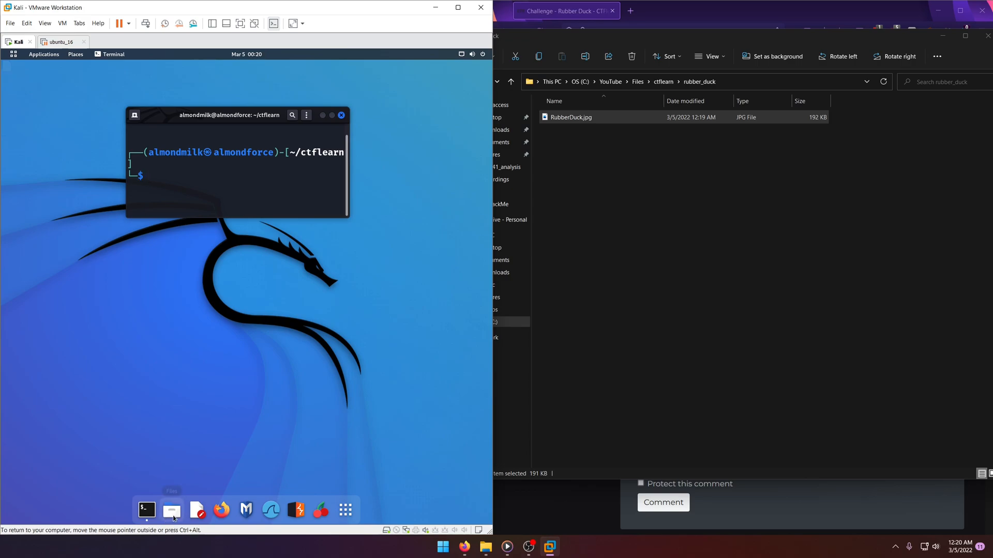
# Step: Create a rubber_duck folder inside ctflearn in Kali Files and enter it
pyautogui.click(172, 511)
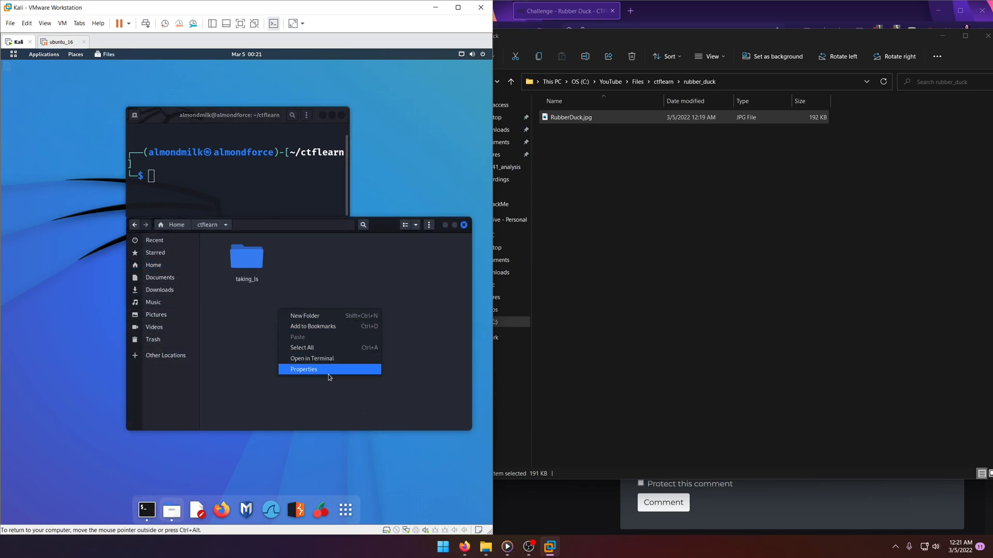
pyautogui.click(305, 316)
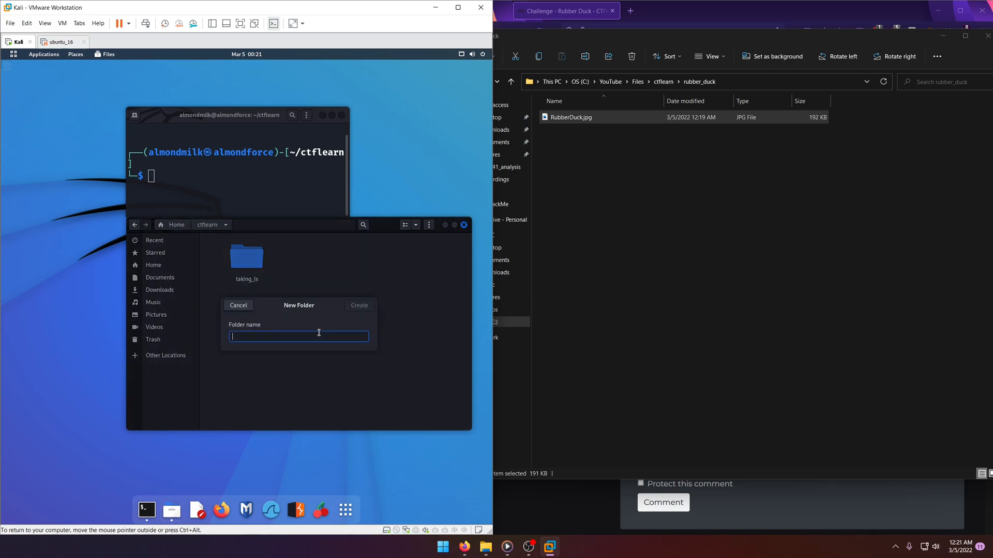
pyautogui.write('rubber_')
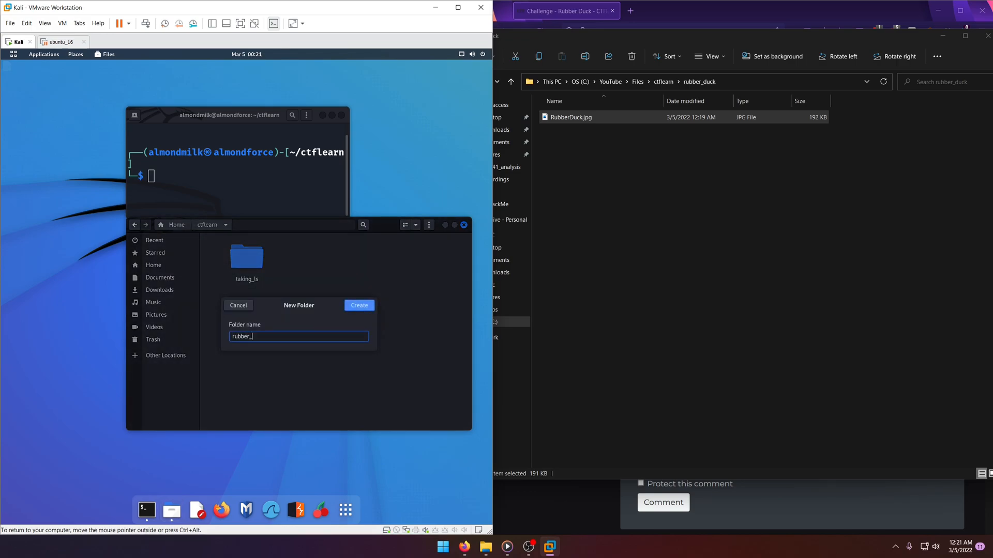
pyautogui.click(358, 305)
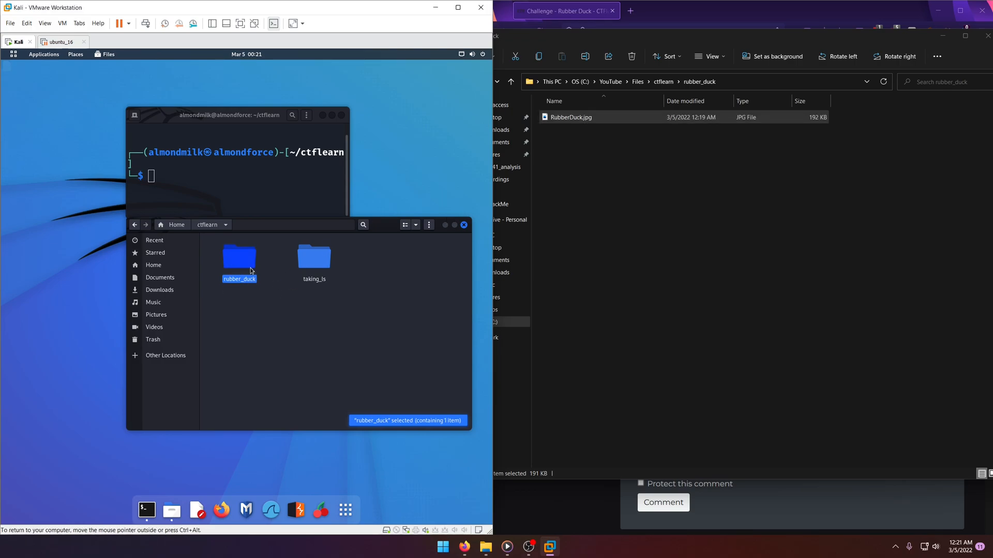
pyautogui.doubleClick(239, 258)
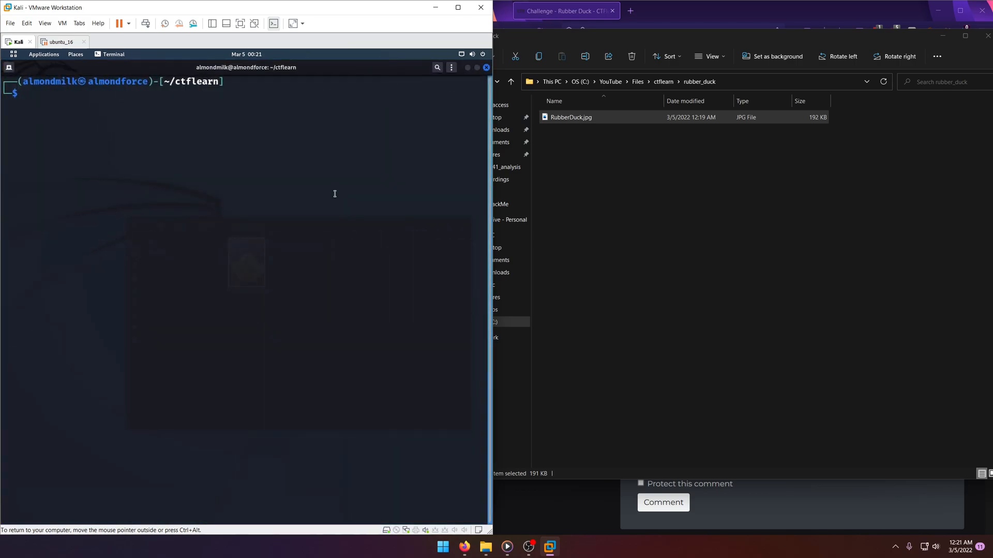
# Step: Run exiftool on RubberDuck.jpg and copy the flag CTFlearn{ILoveJakarta} from the Comment field
pyautogui.write('cd rubber_duck')
pyautogui.write('ls')
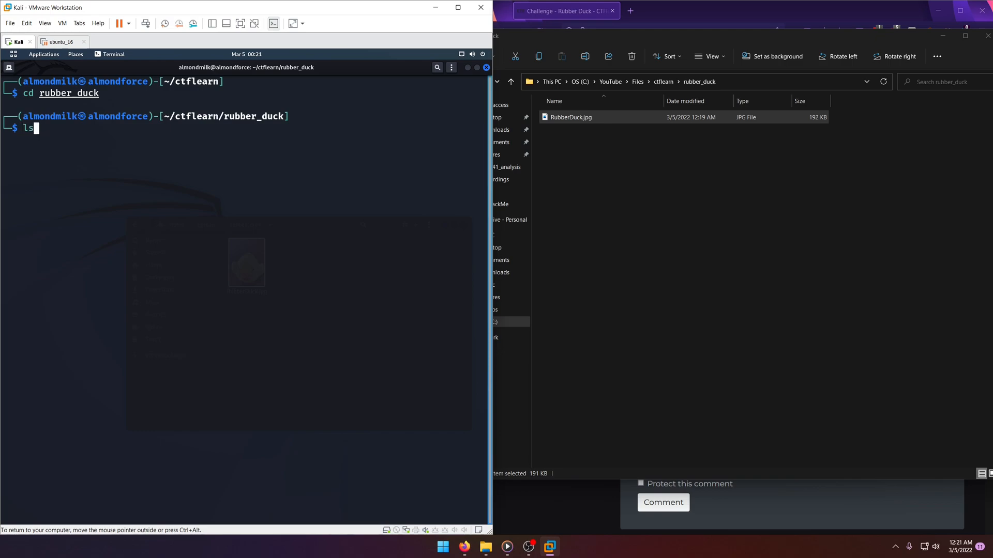
pyautogui.write('exiftool WindowsXP.jpg')
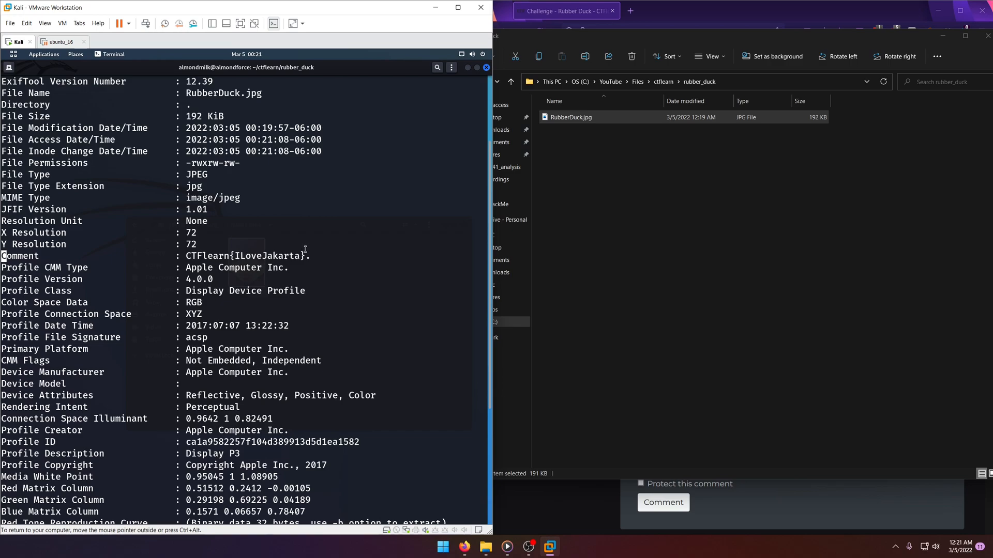
pyautogui.doubleClick(239, 267)
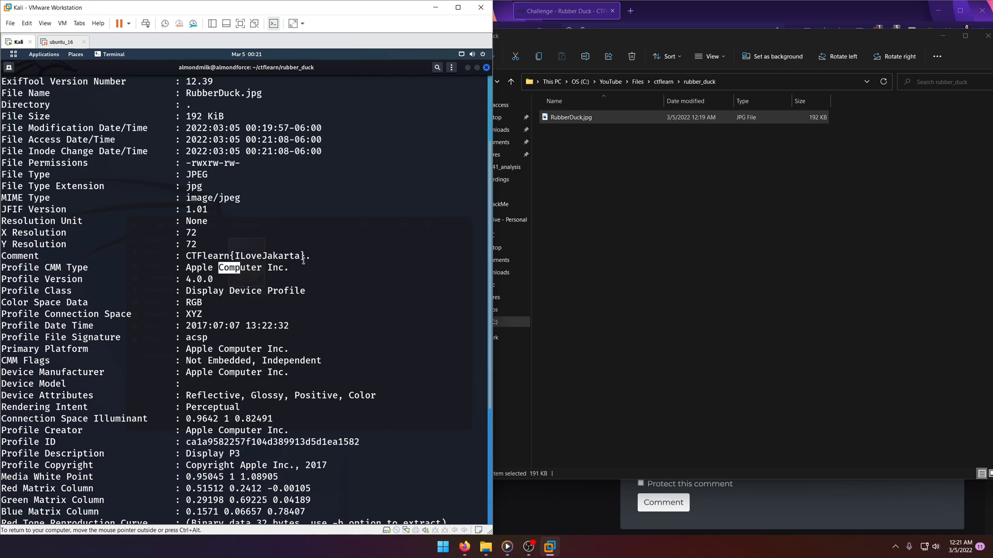
pyautogui.rightClick(222, 256)
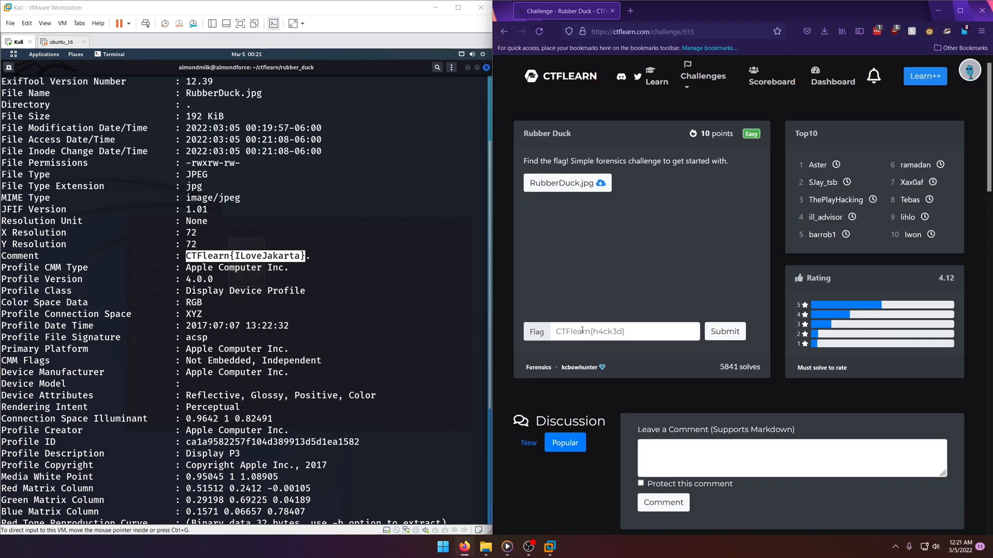
# Step: Submit CTFlearn{ILoveJakarta} as the flag and dismiss the Solved notification
pyautogui.write('CTFlearn{ILoveJakarta}')
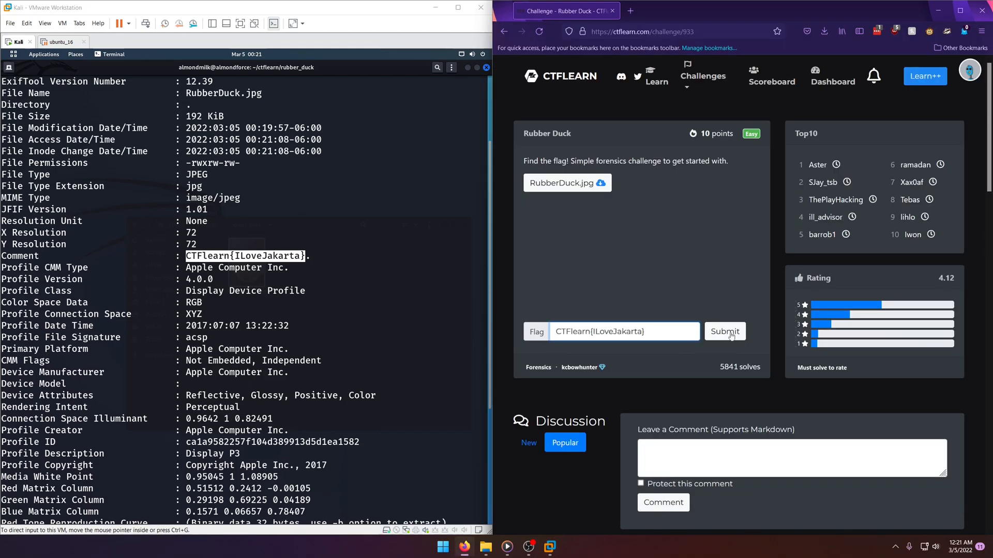
pyautogui.click(725, 331)
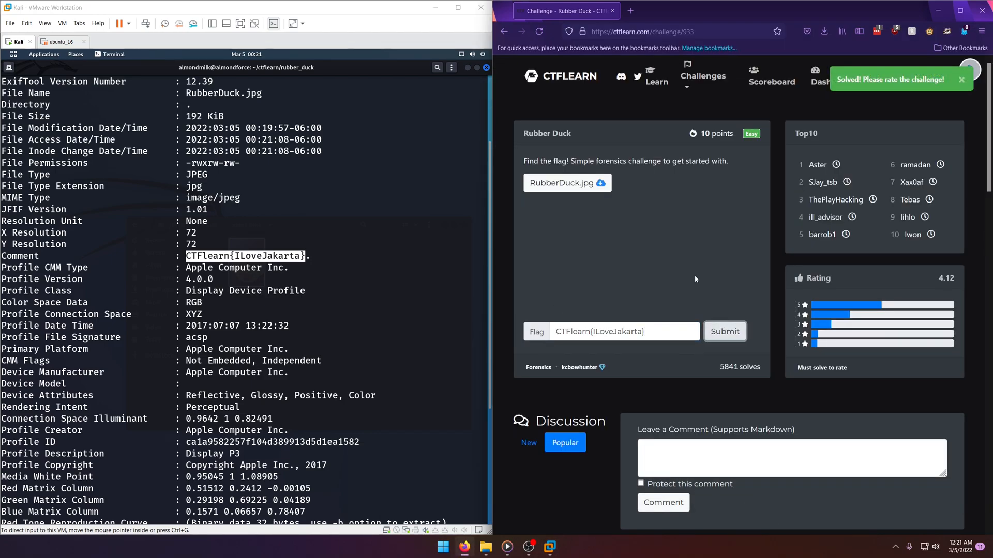
pyautogui.click(724, 331)
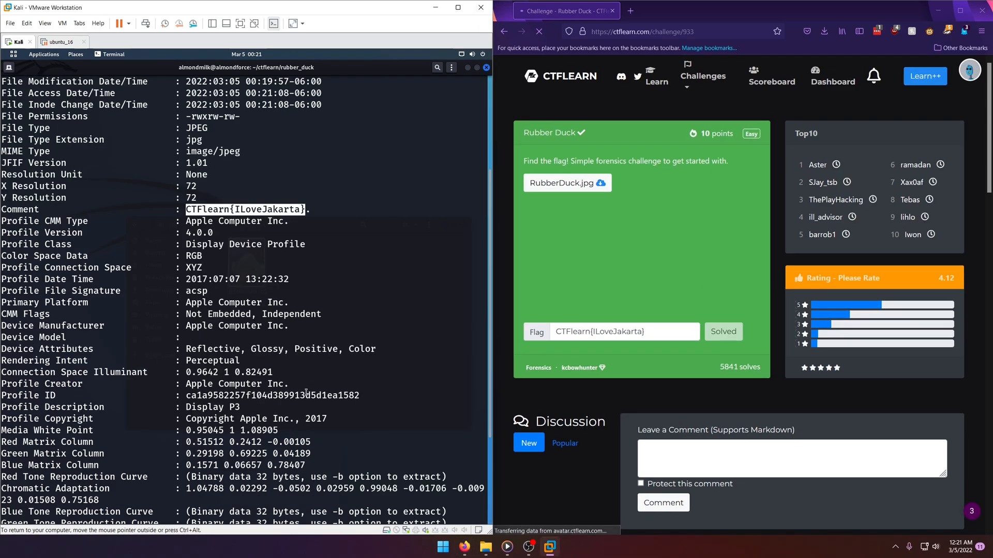
# Step: Run strings RubberDuck.jpg to reveal the flag, then start a strings -n 10 variant
pyautogui.write('strings')
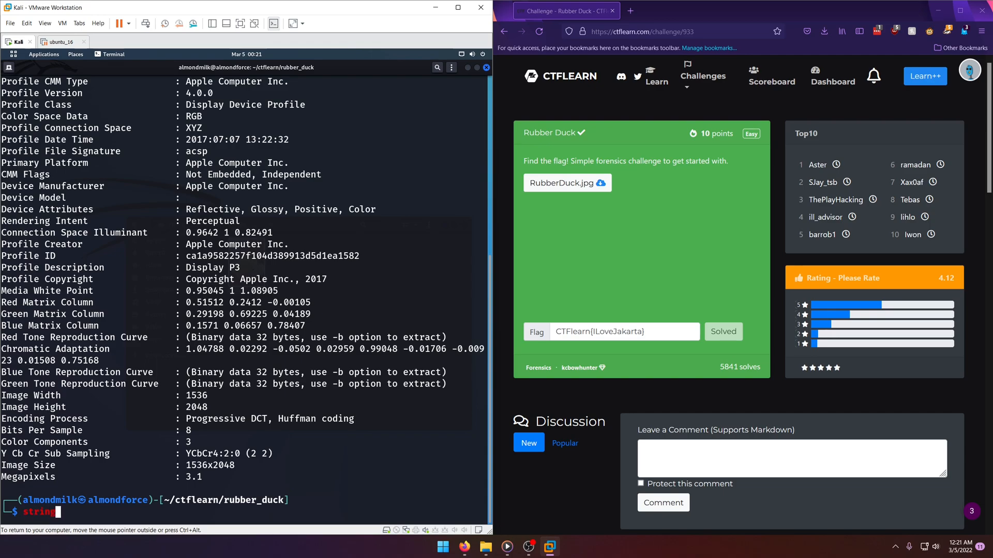
pyautogui.write('s')
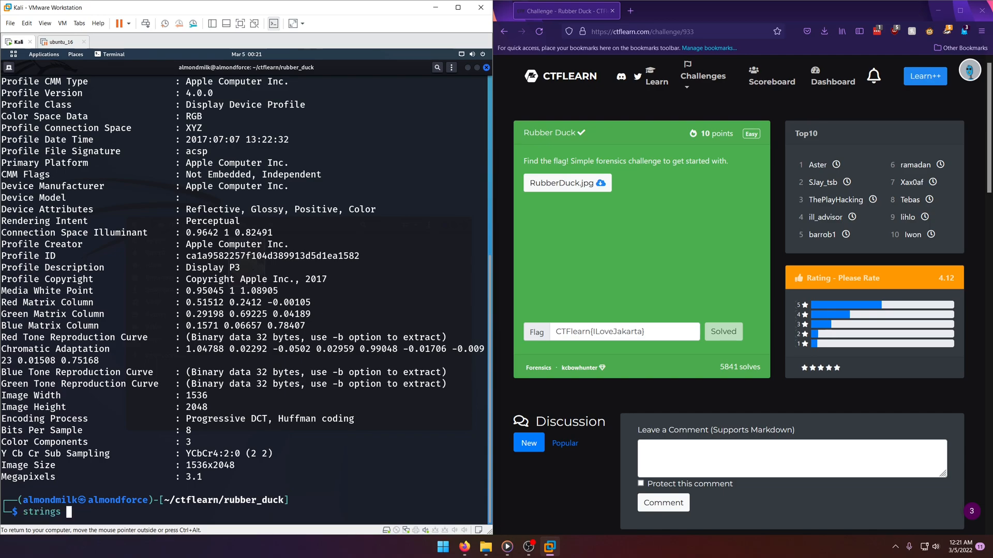
pyautogui.write('Rub')
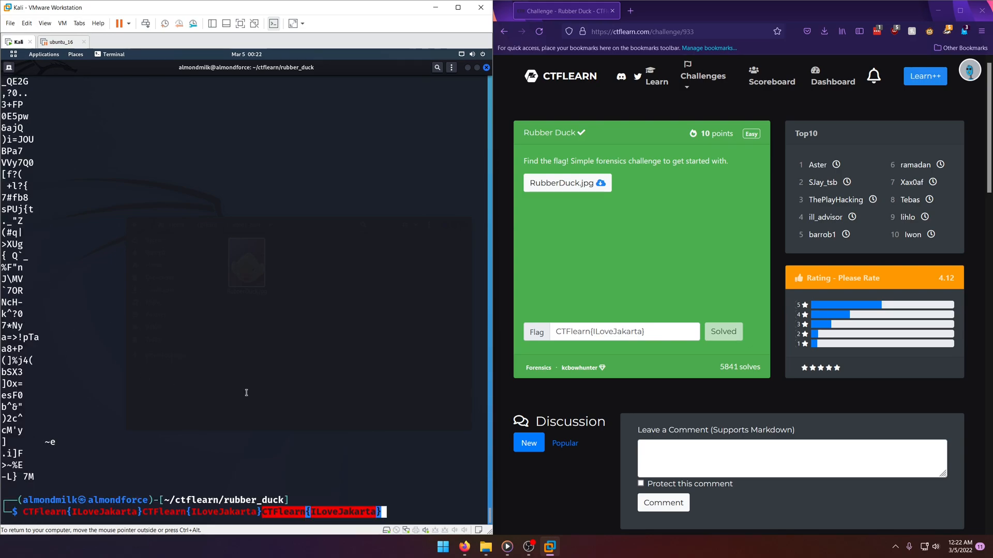
pyautogui.write('strings RubberDuck.jpg')
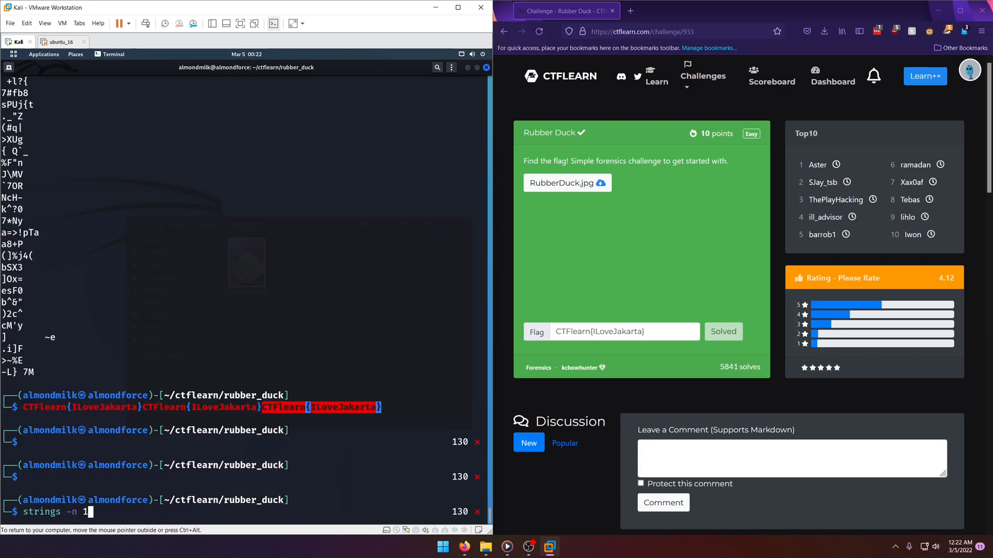
pyautogui.write('0')
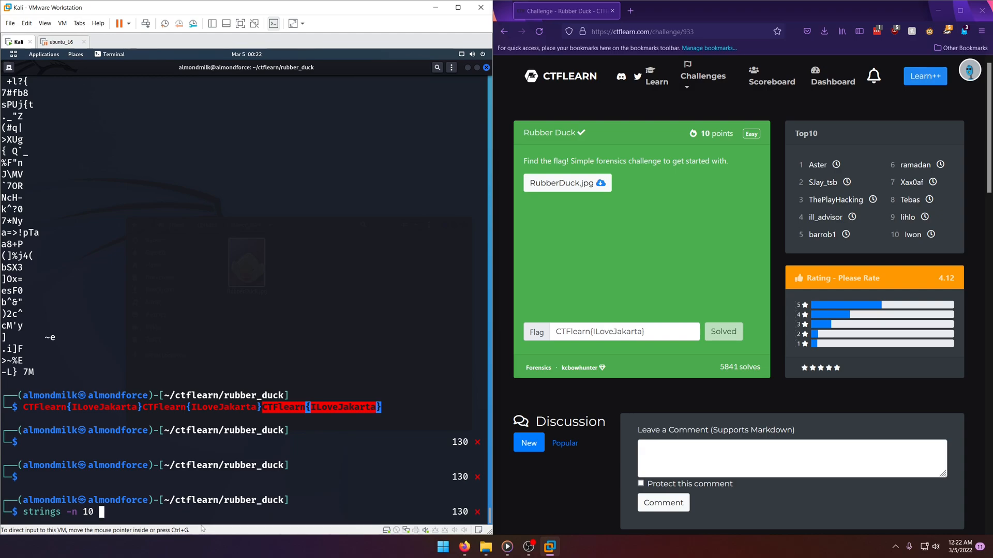
pyautogui.write('R')
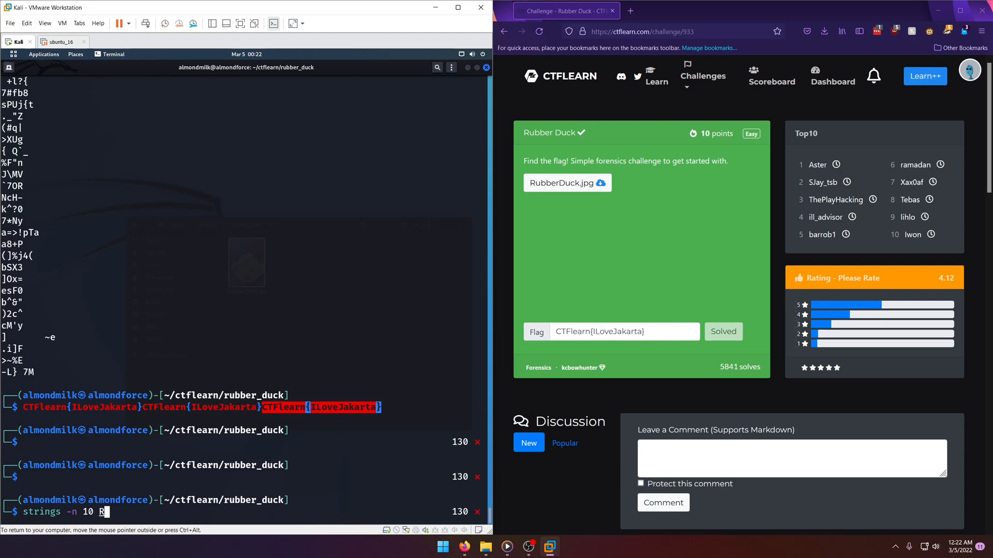